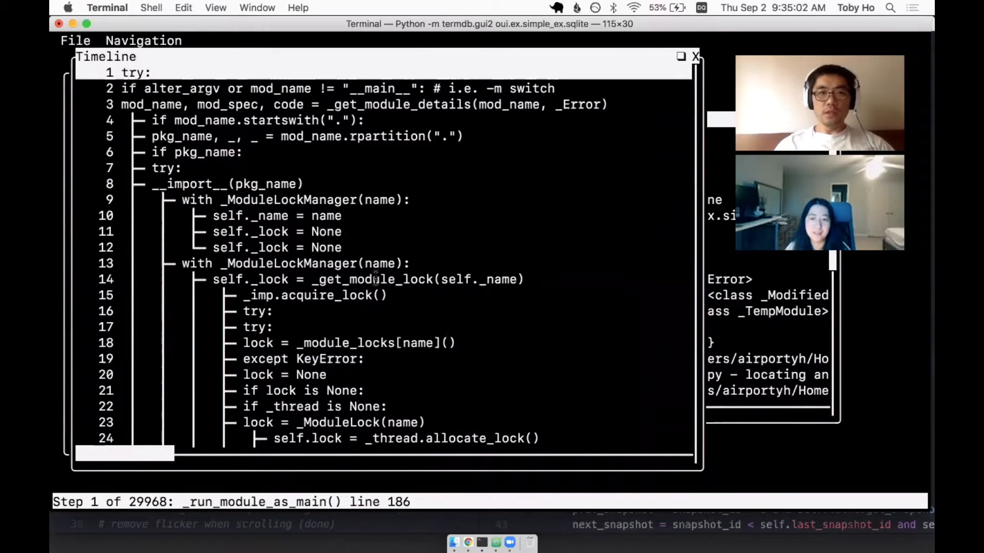
scroll("down", 3)
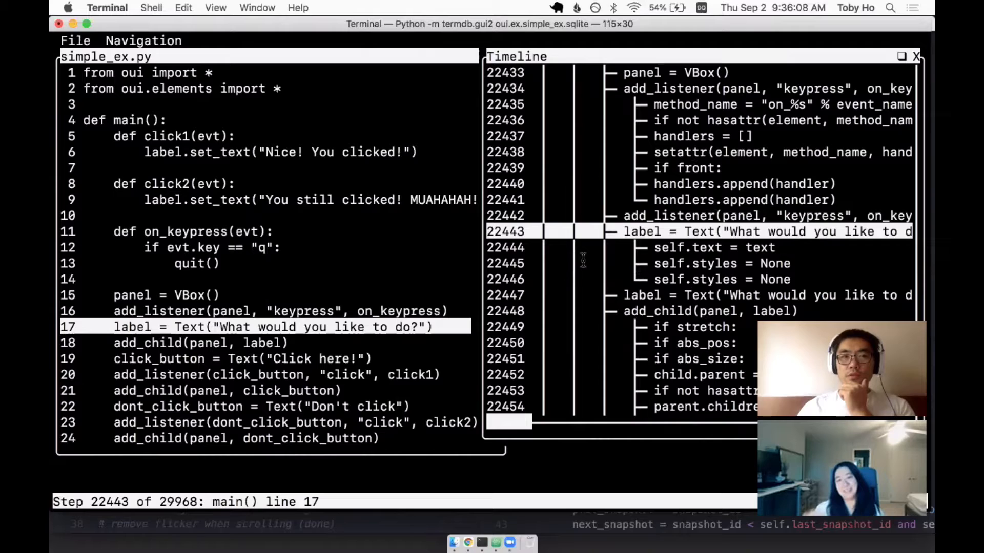
mouse_move(419, 349)
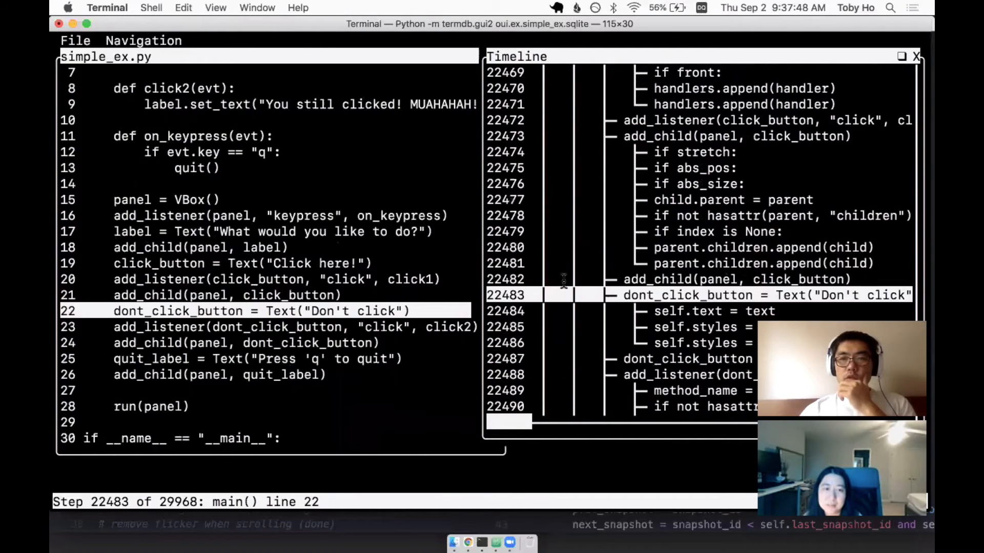
mouse_move(620, 60)
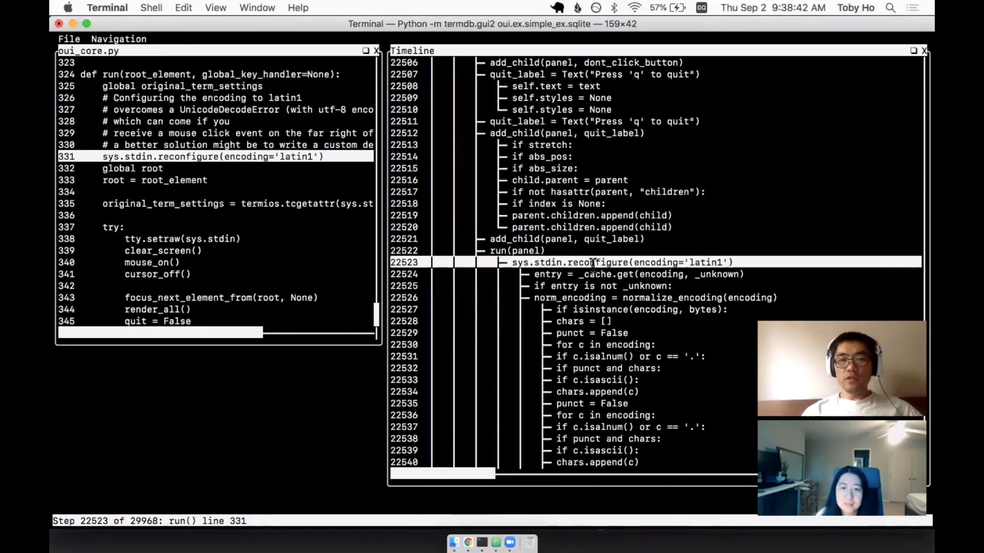
scroll("down", 3)
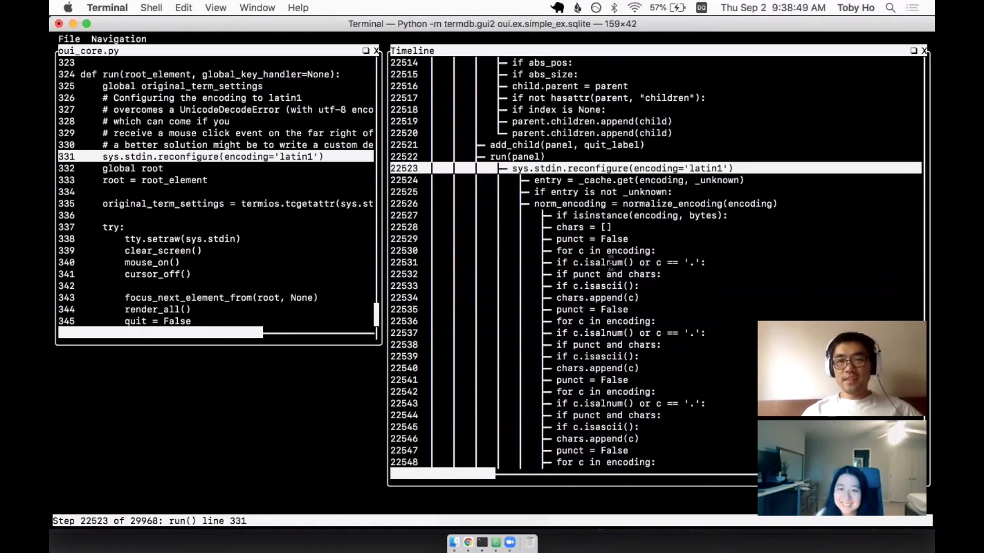
scroll("down", 3)
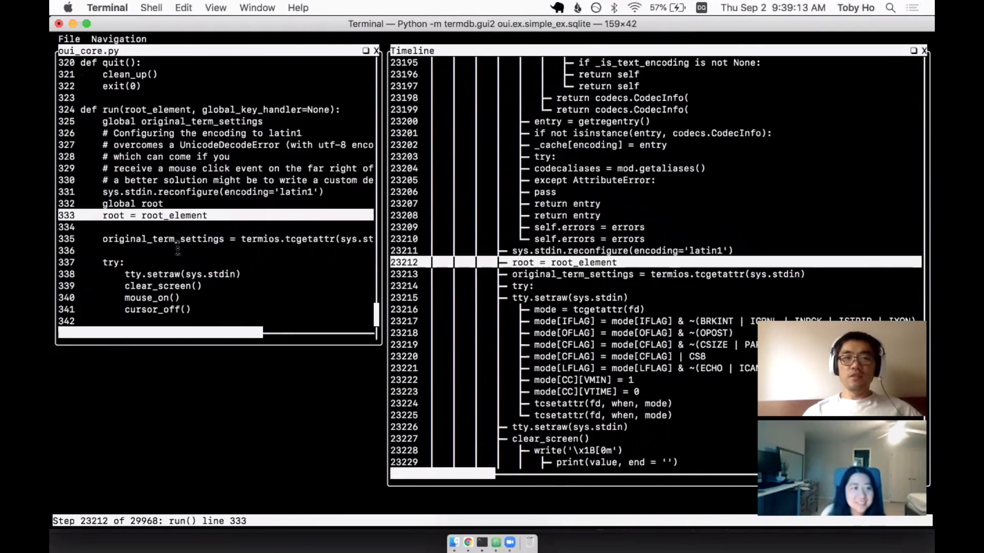
mouse_move(294, 458)
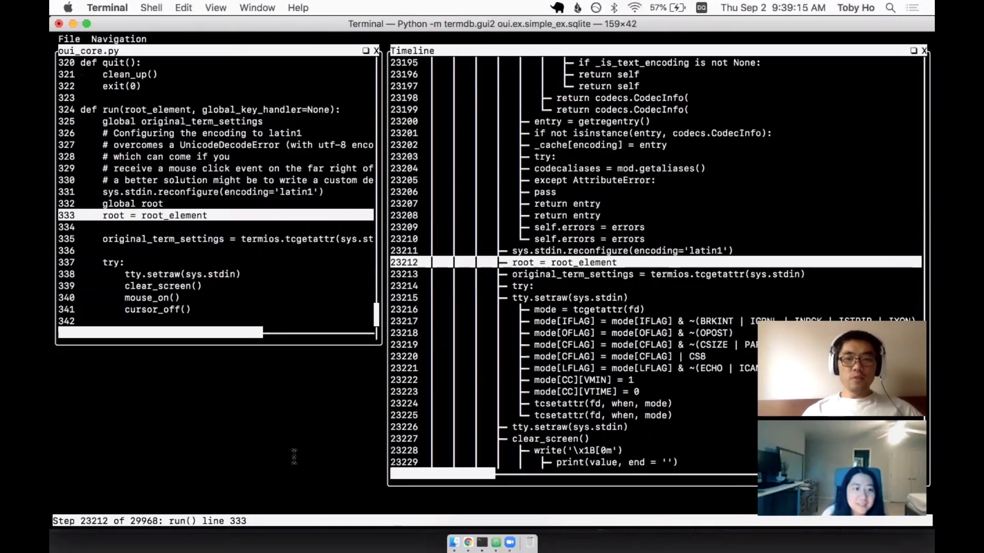
scroll("down", 3)
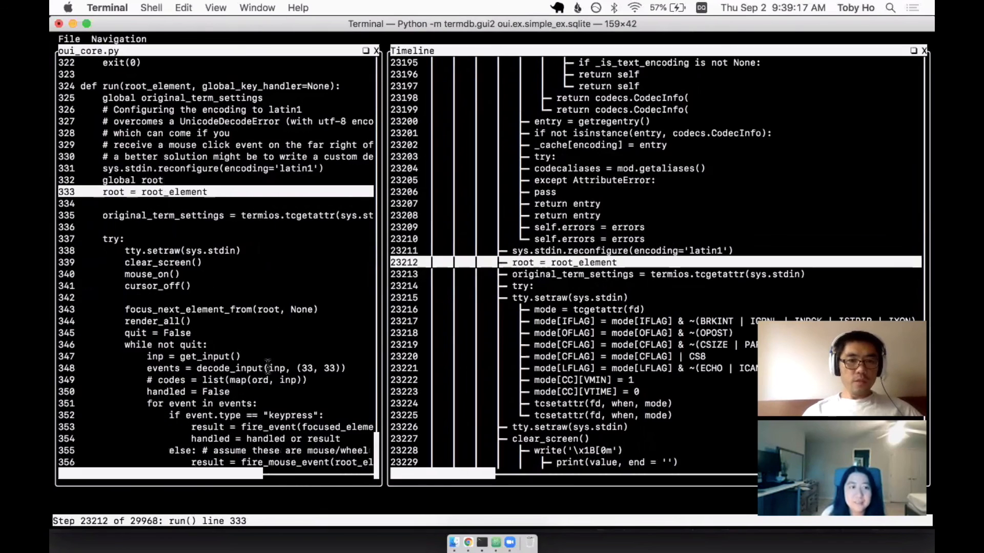